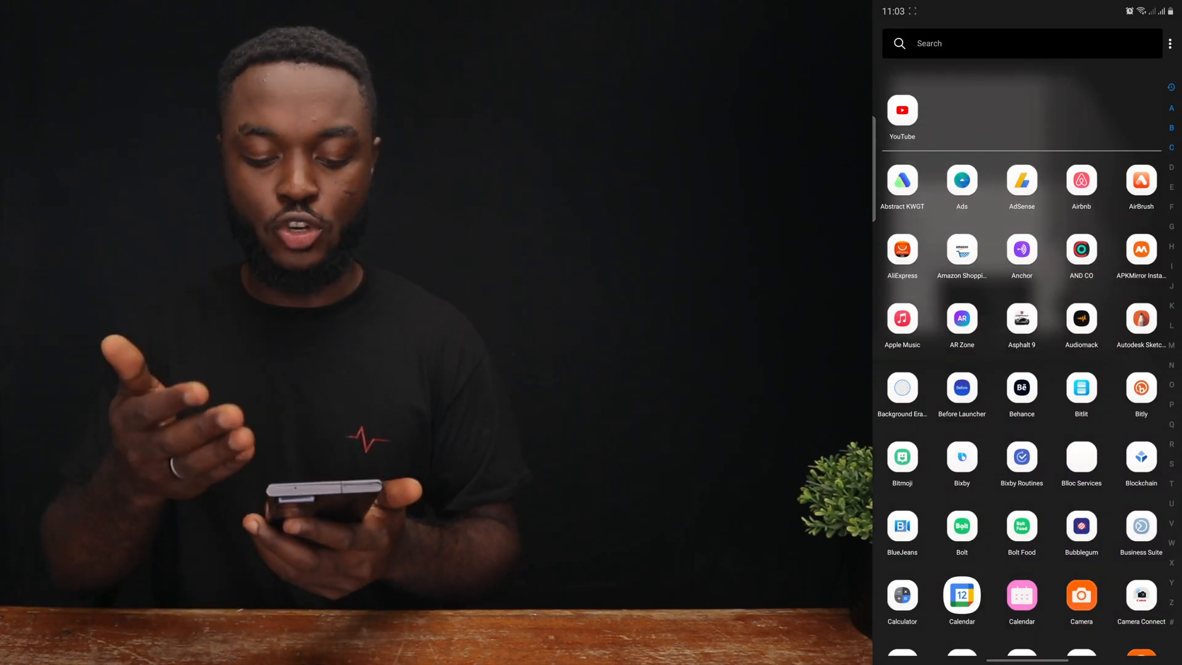
pyautogui.scroll(-3)
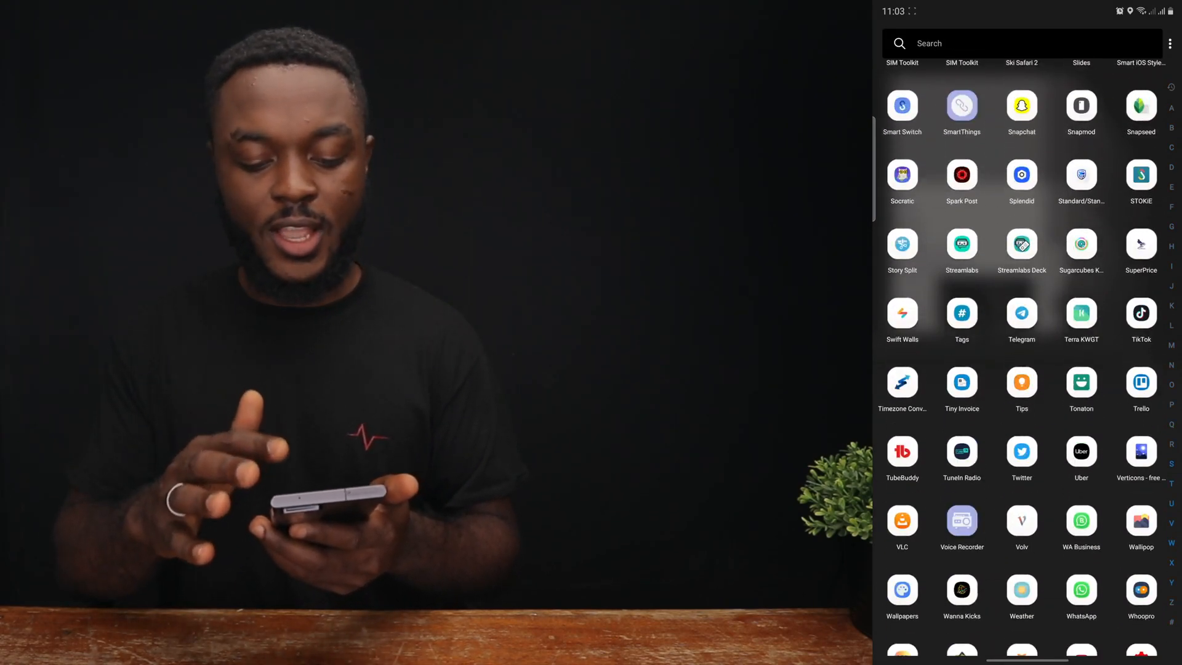
pyautogui.scroll(3)
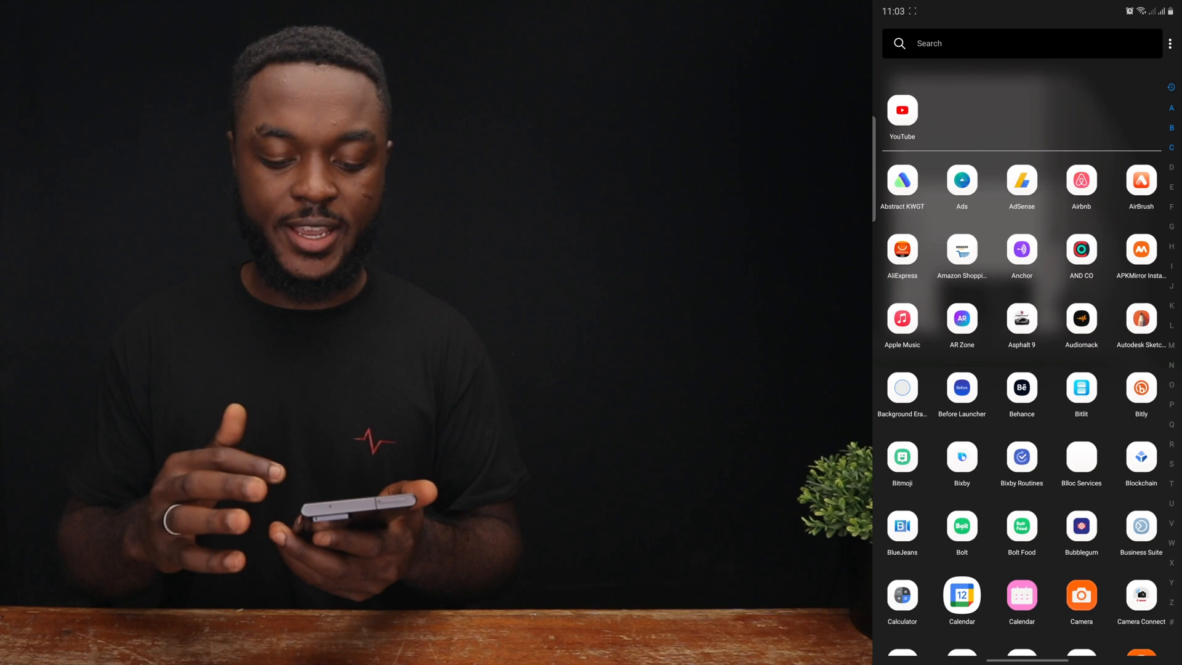